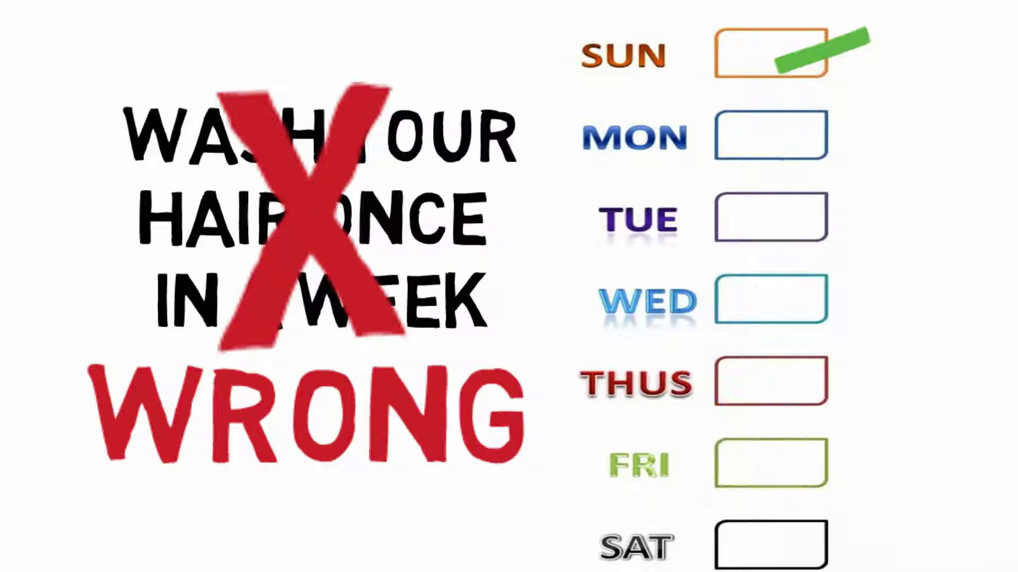
Place a green checkmark in the WED checkbox beside Sunday's tick.
click(773, 300)
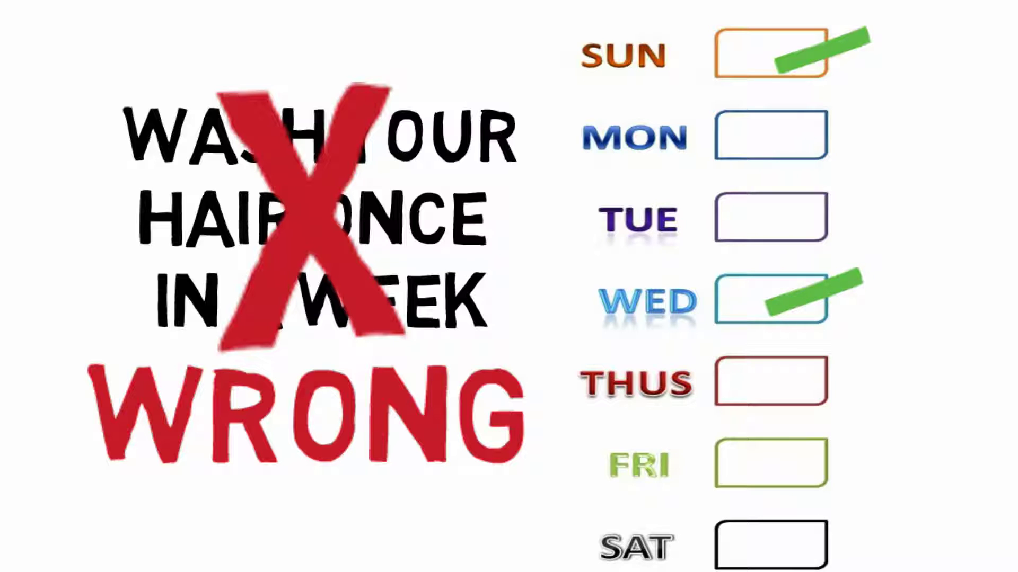